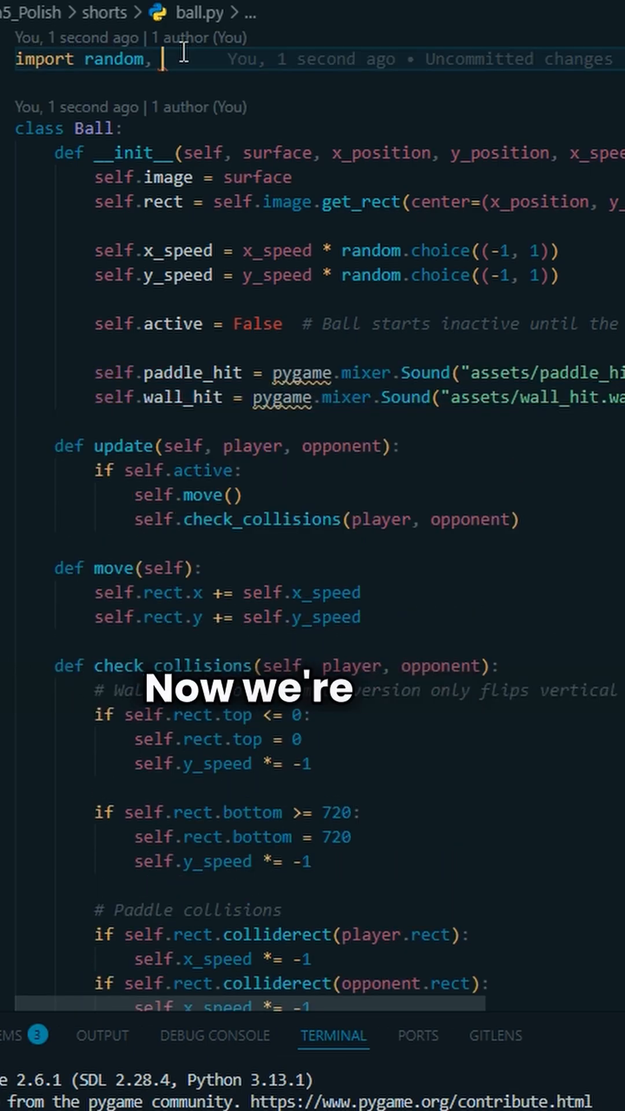
pyautogui.write('pyg')
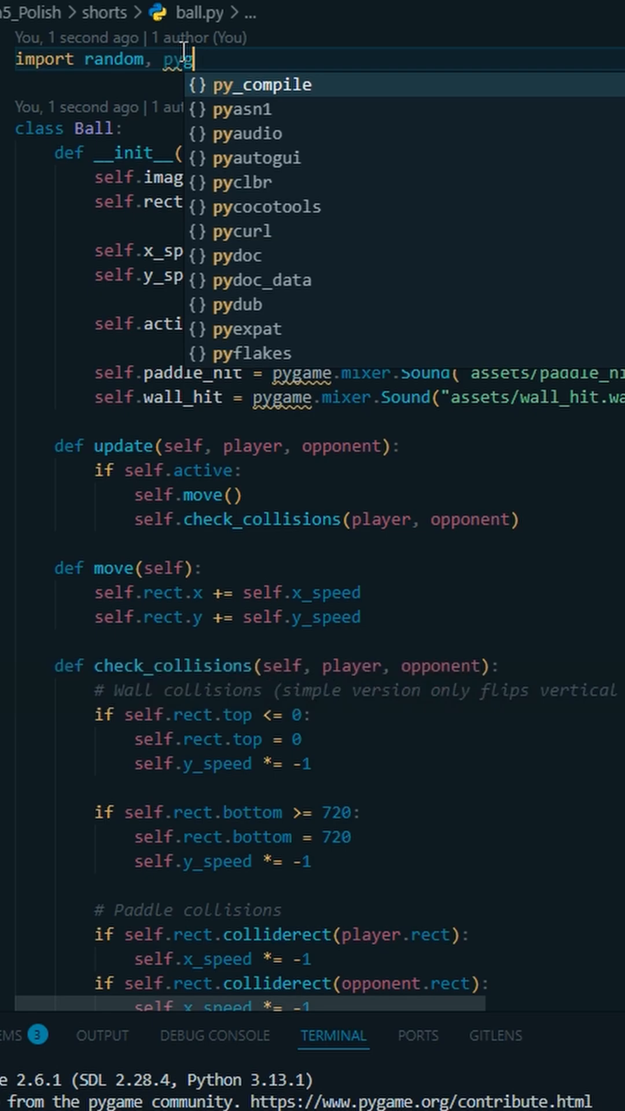